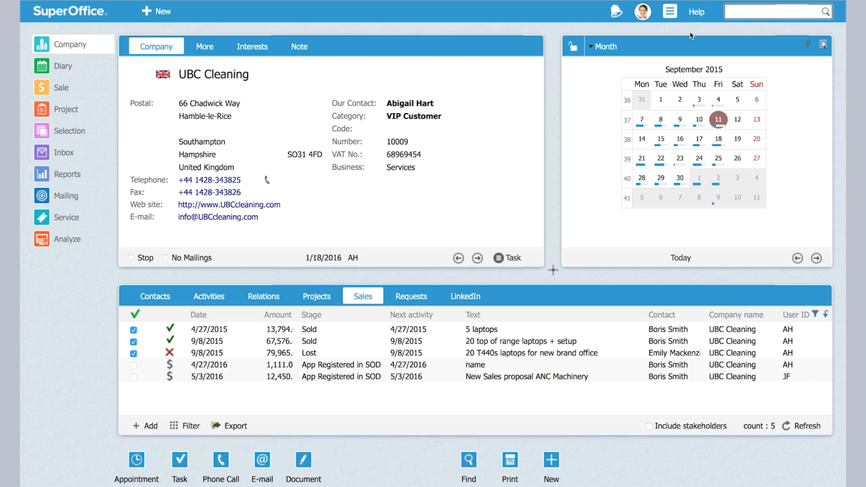
Step: Reach the SuperOffice Customer Community site in a new tab via Help > Community
left_click(696, 11)
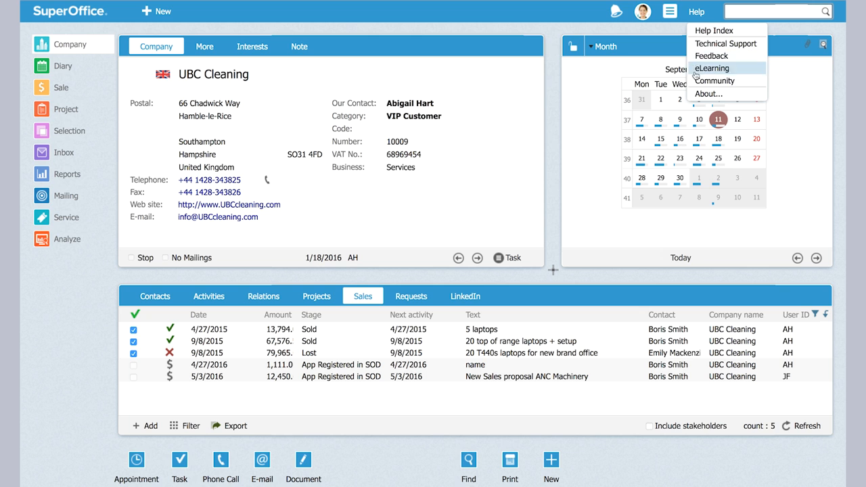
left_click(715, 81)
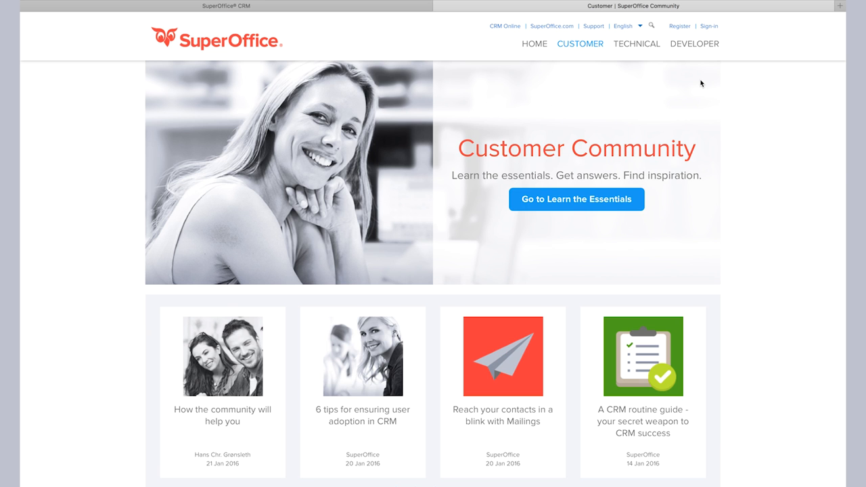
Step: Scroll the Community page to reveal Learn the Essentials, Knowledge Base, Support, Events and the Activity stream
scroll("down", 3)
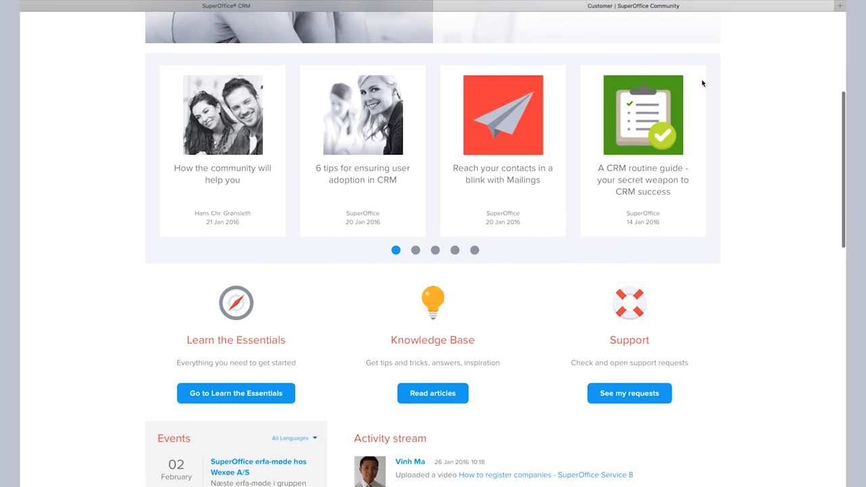
scroll("down", 3)
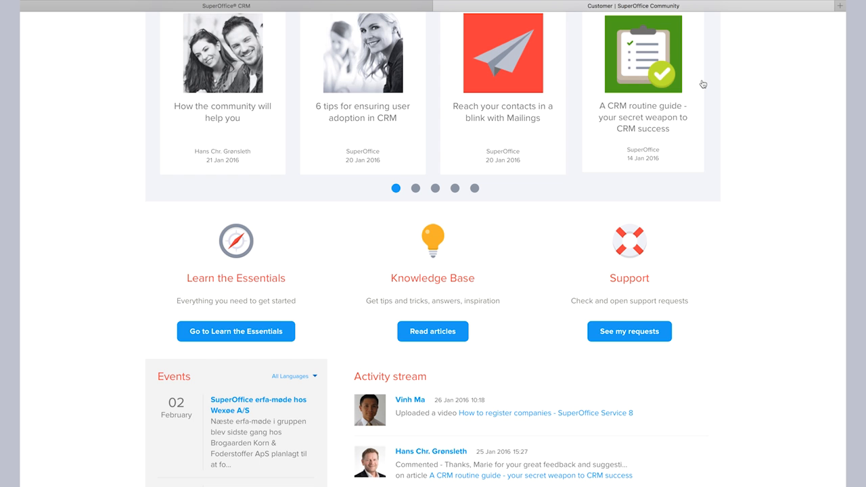
scroll("down", 3)
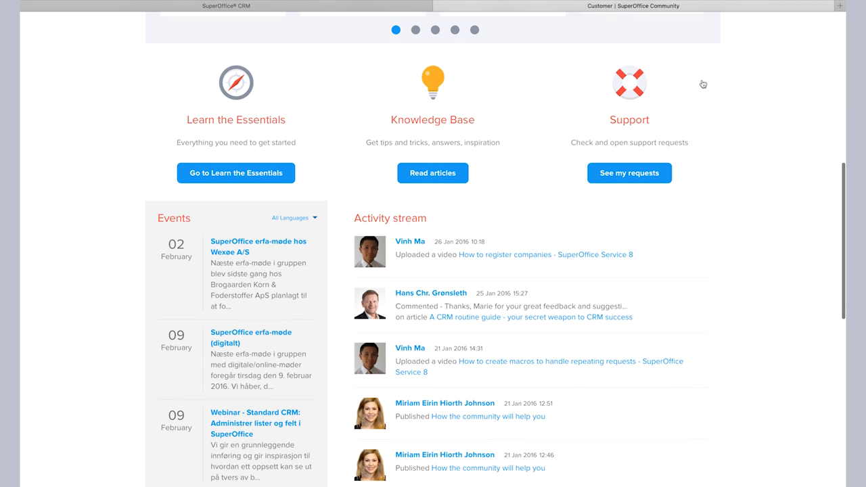
scroll("up", 3)
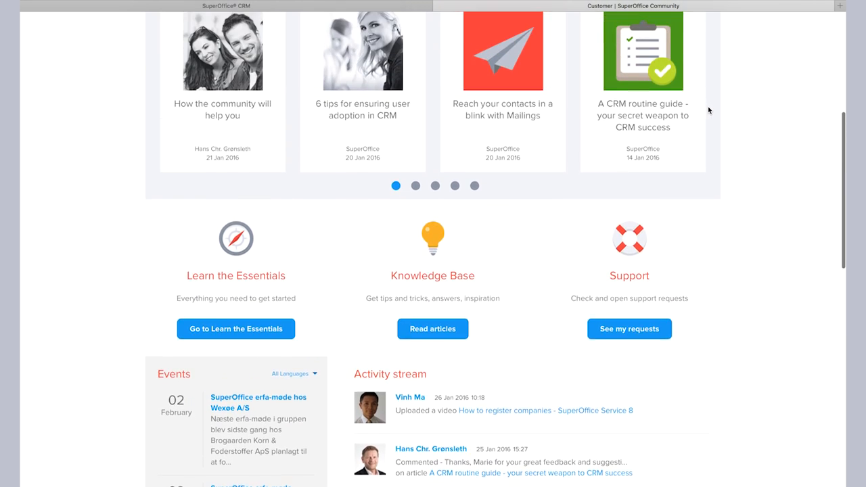